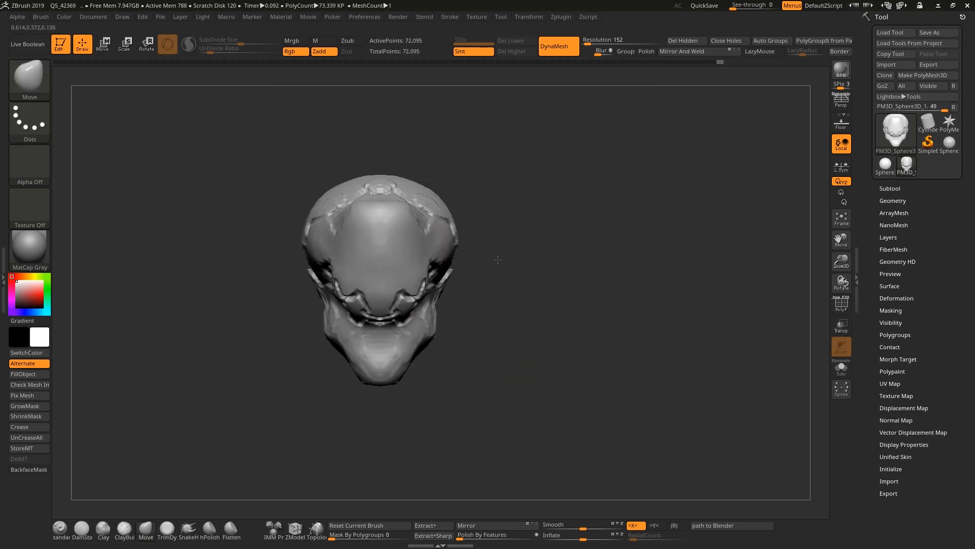
Append a second subtool beneath the head from the Subtool list
click(935, 390)
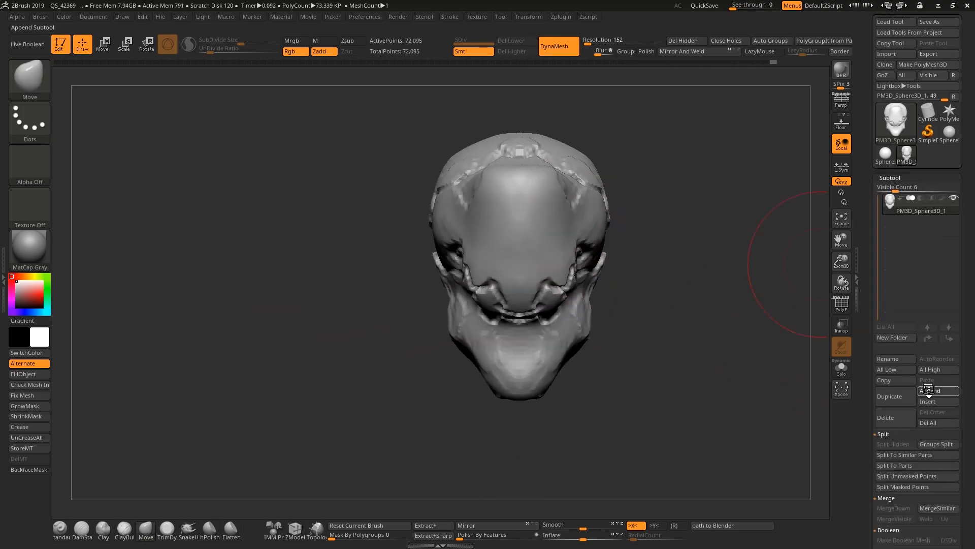
click(938, 390)
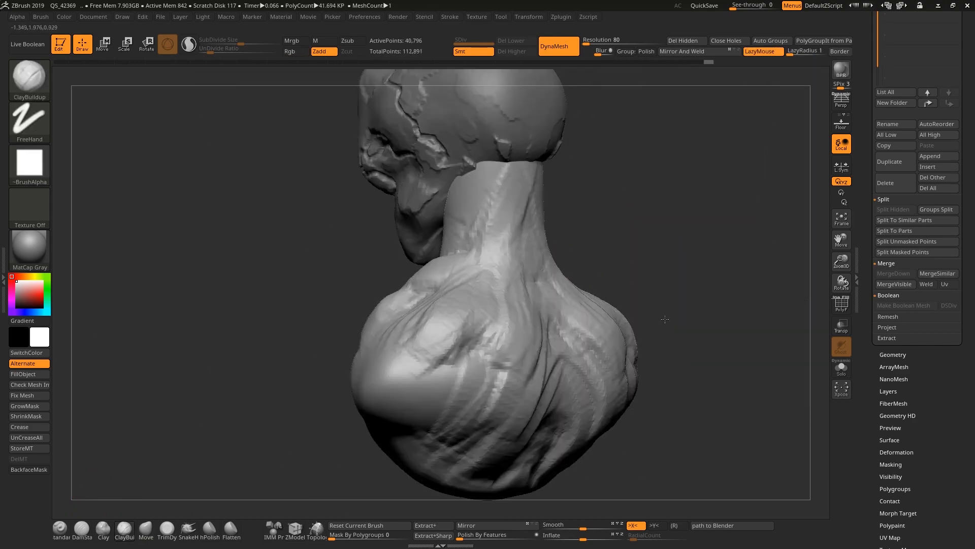
Block out a smooth neck and shoulder mass under the head with ClayBuildup
drag(665, 319, 458, 277)
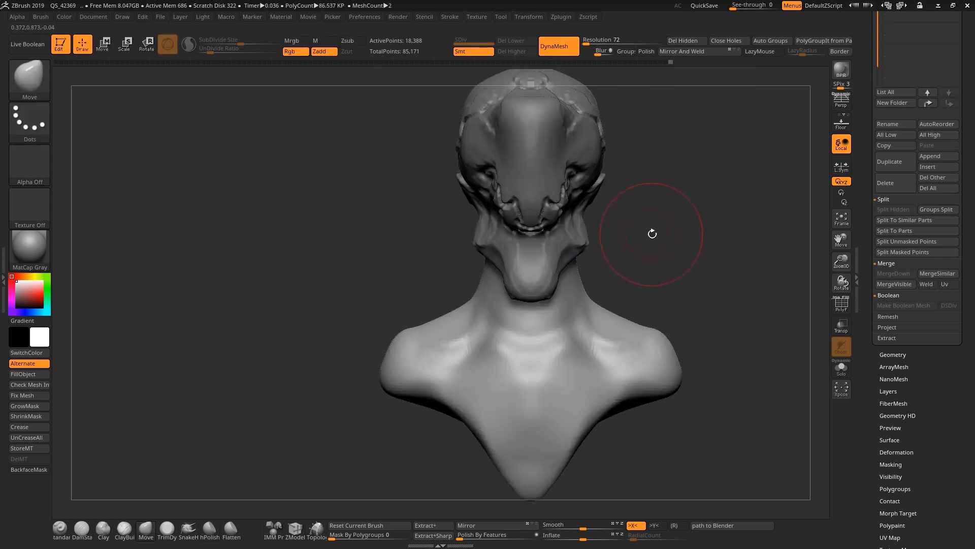
Stamp crack-alpha plate patterns onto the shoulder and across the neck with DragRect
drag(652, 233, 610, 299)
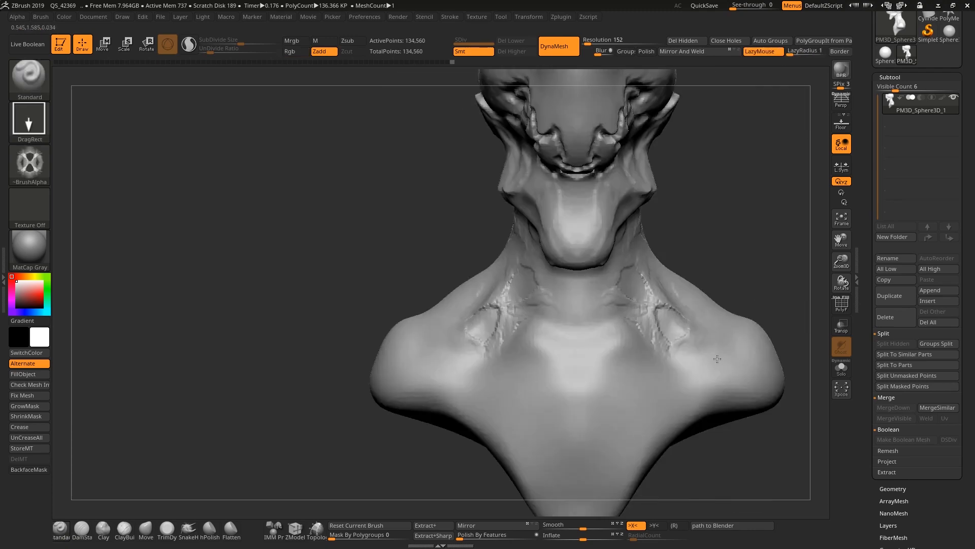
drag(717, 358, 631, 336)
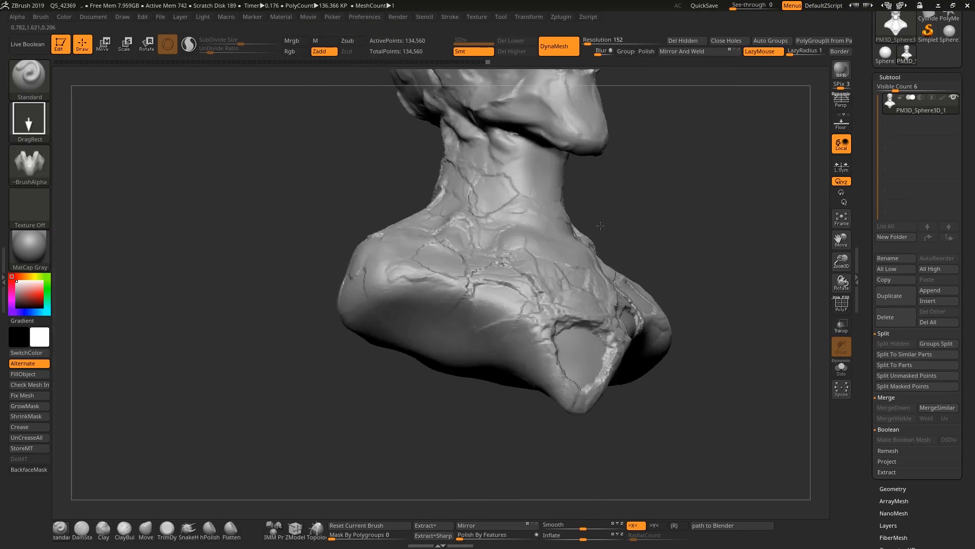
drag(600, 226, 523, 326)
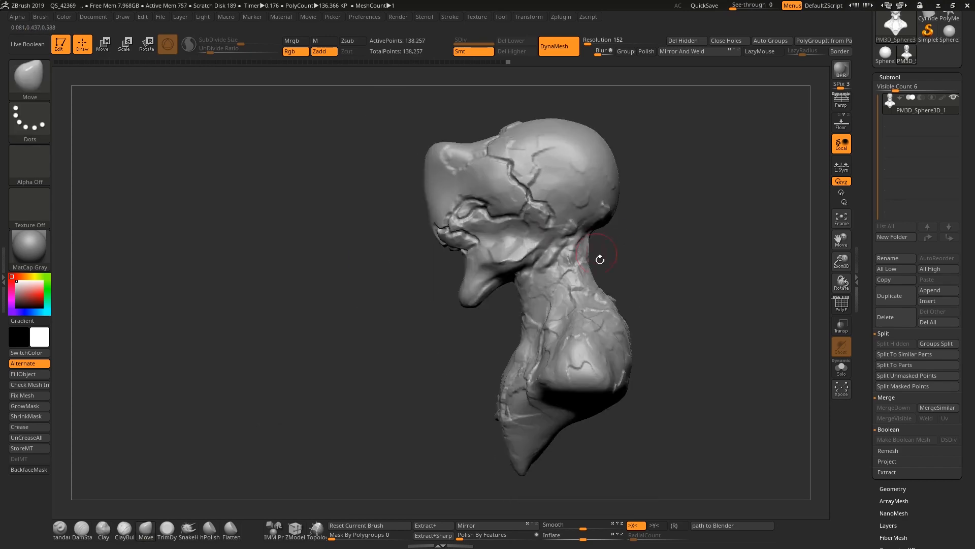
drag(599, 259, 670, 232)
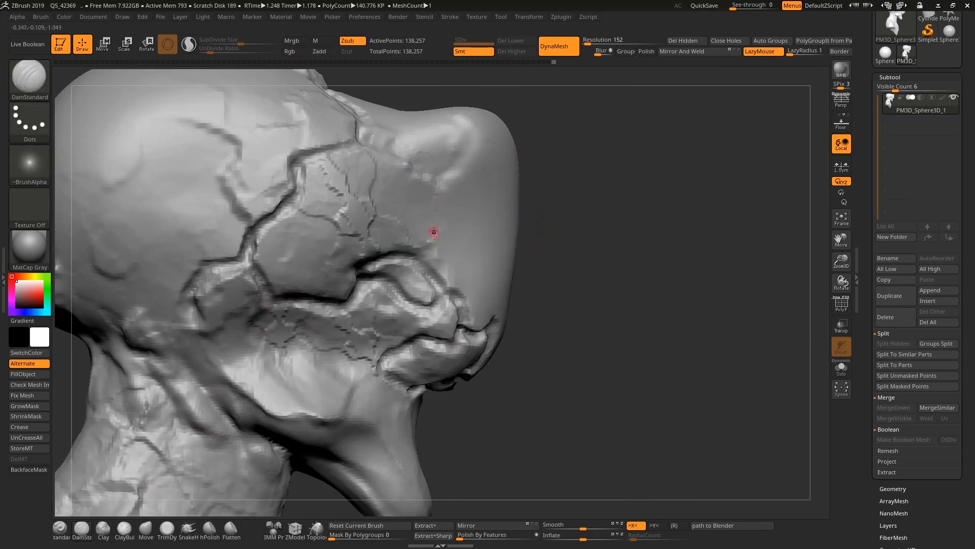
Carve a deep DamStandard groove along a crack on the head
drag(434, 233, 547, 398)
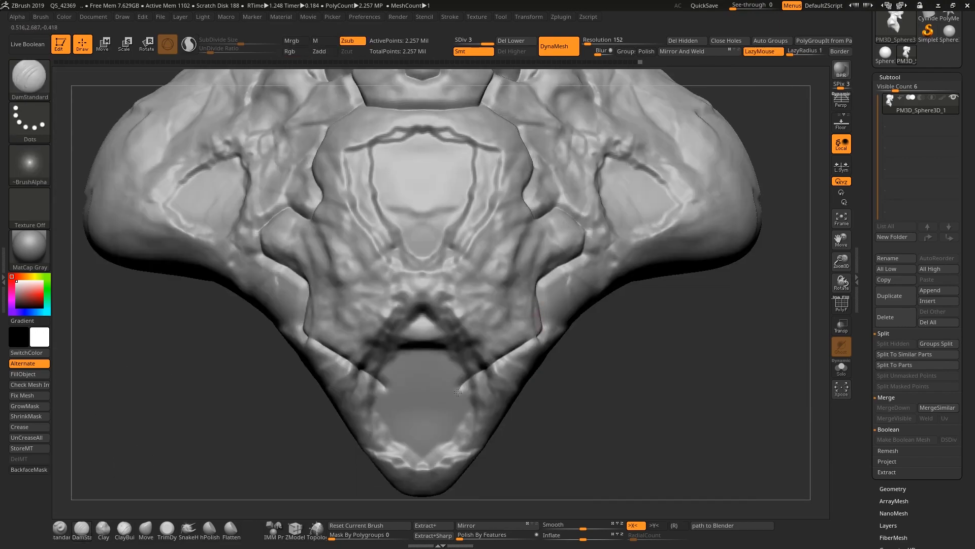
Carve DamStandard seams across the chest, neck side and shoulder plates
drag(457, 392, 645, 227)
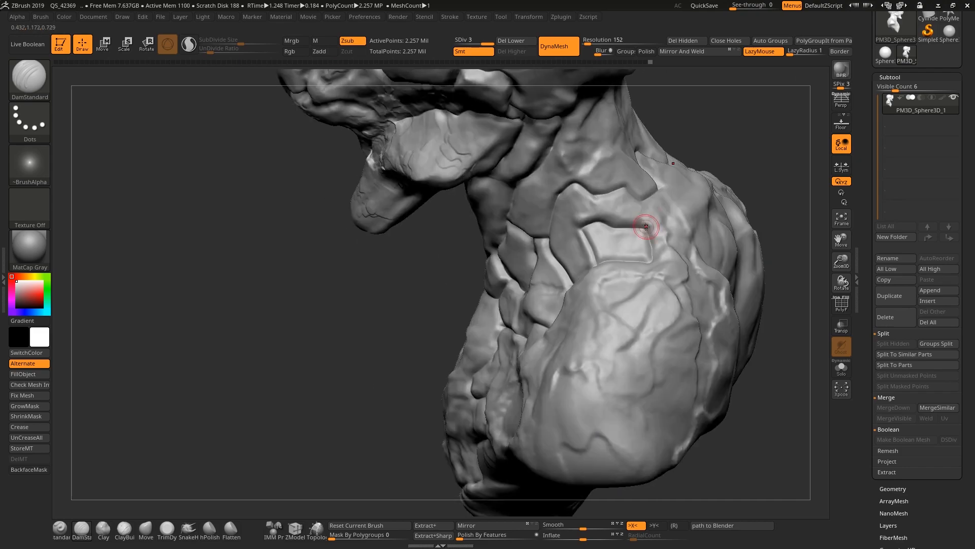
drag(645, 227, 504, 311)
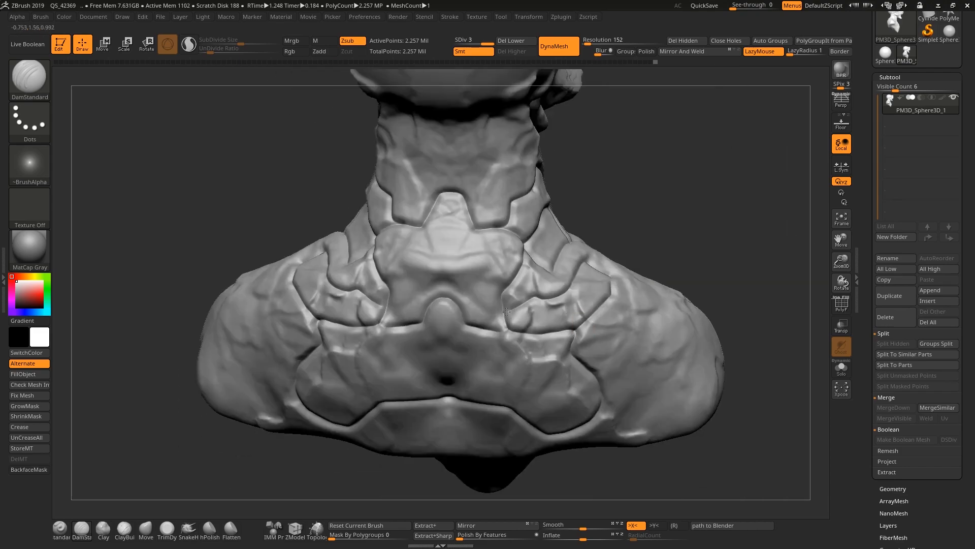
drag(503, 311, 609, 258)
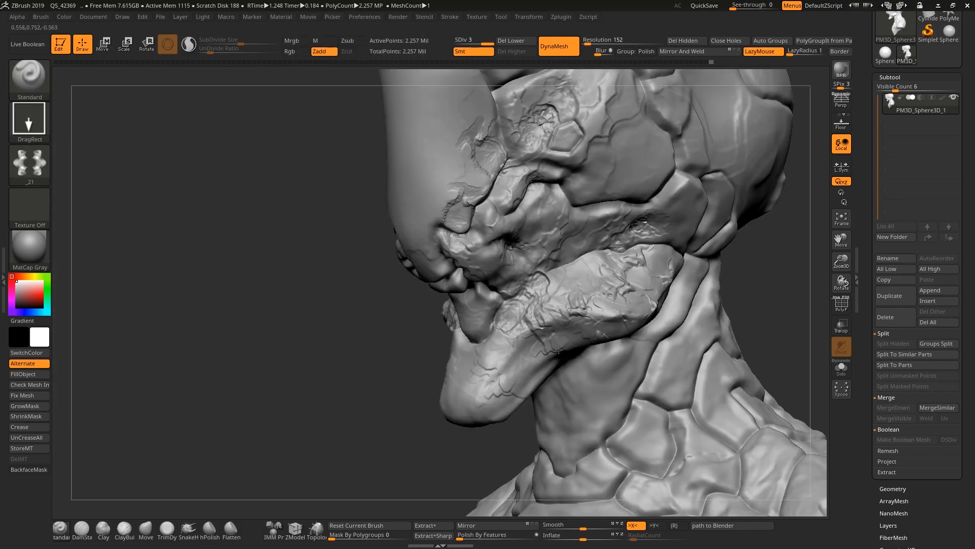
click(28, 164)
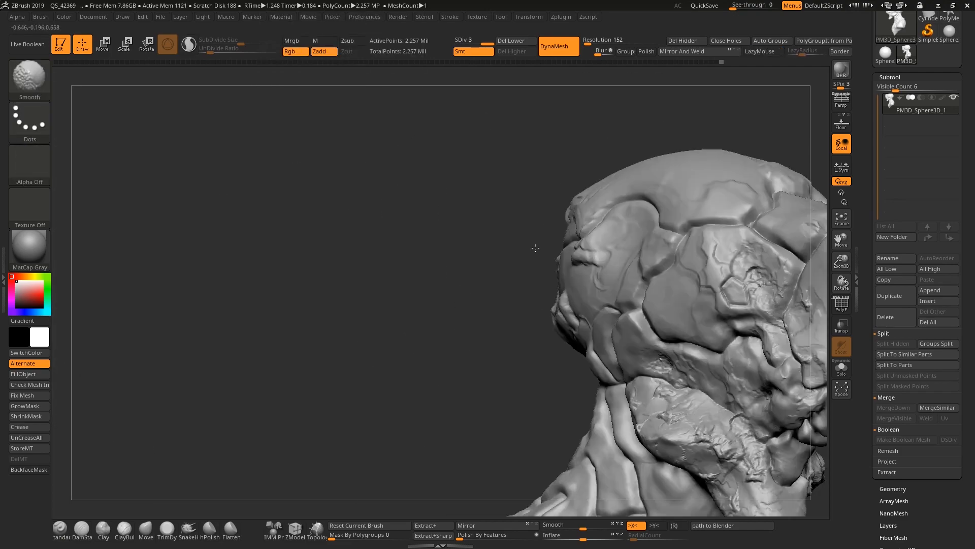
Turn the head to the front and sculpt raised bumps around the brow
drag(535, 249, 479, 199)
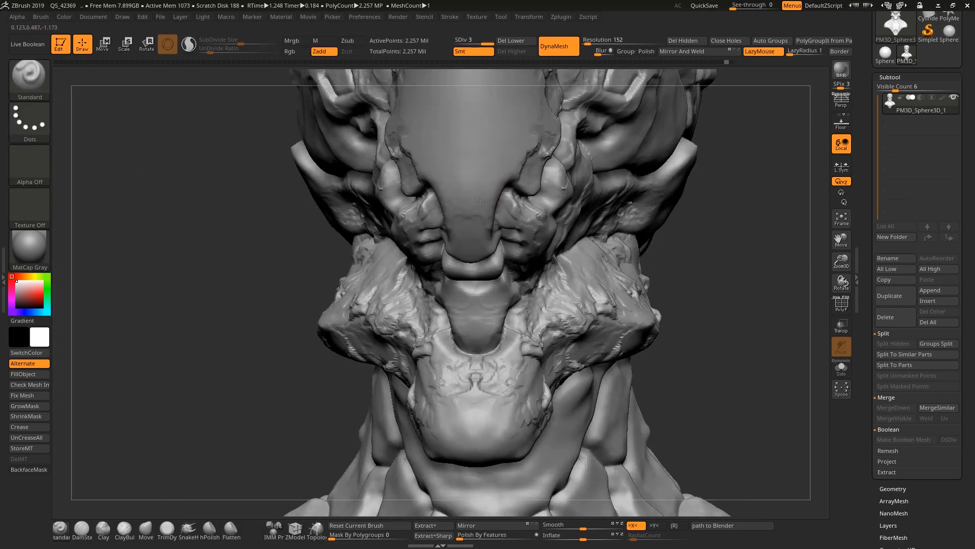
drag(479, 201, 606, 249)
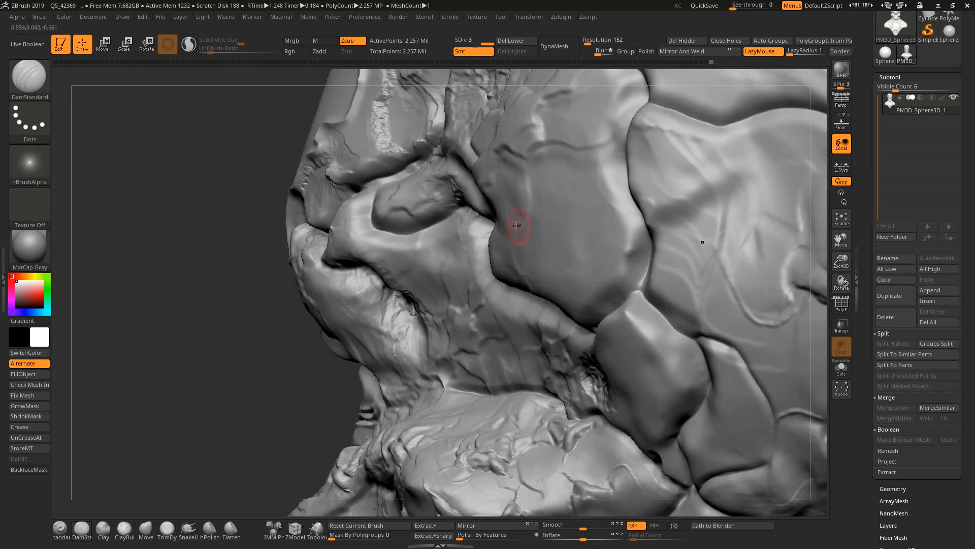
Carve fine cracks and creases into the cheek plate and grooves across the jaw
drag(516, 224, 454, 305)
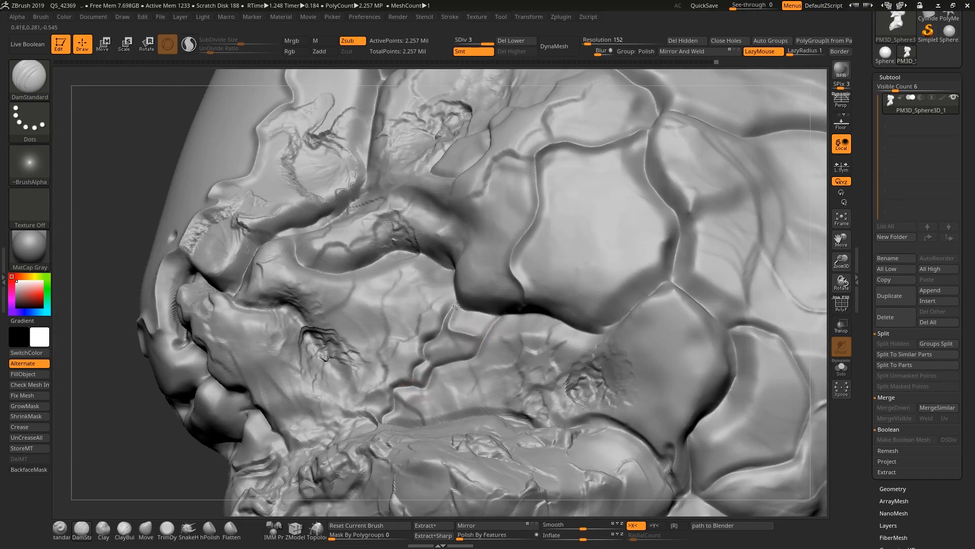
drag(454, 305, 532, 255)
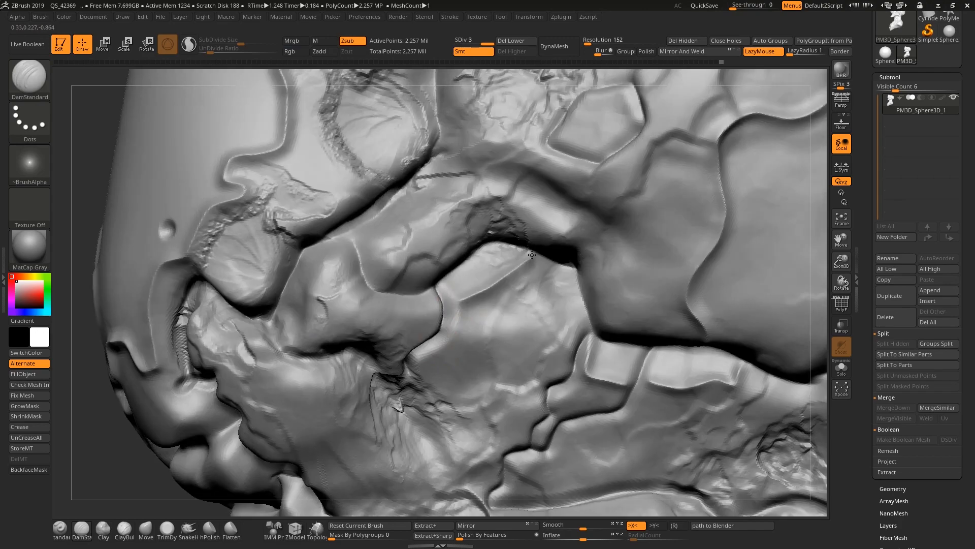
drag(532, 255, 504, 300)
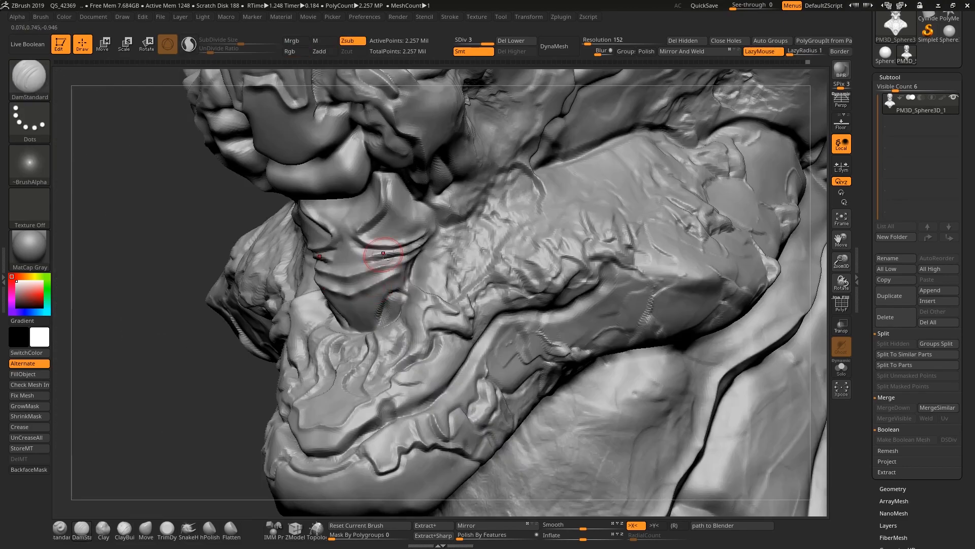
drag(384, 254, 173, 427)
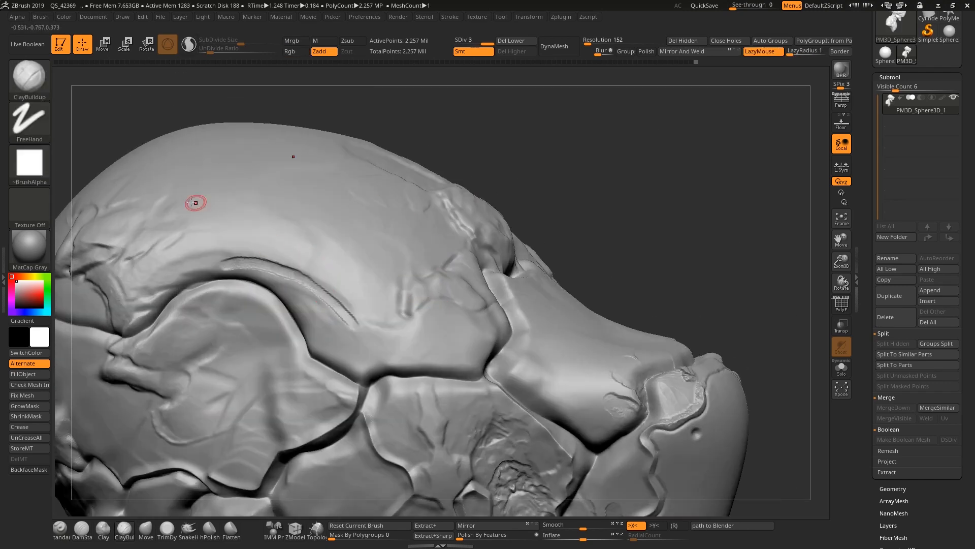
Build clay on the skull top, sculpt back-of-head ridges, and add small pits
drag(195, 202, 502, 218)
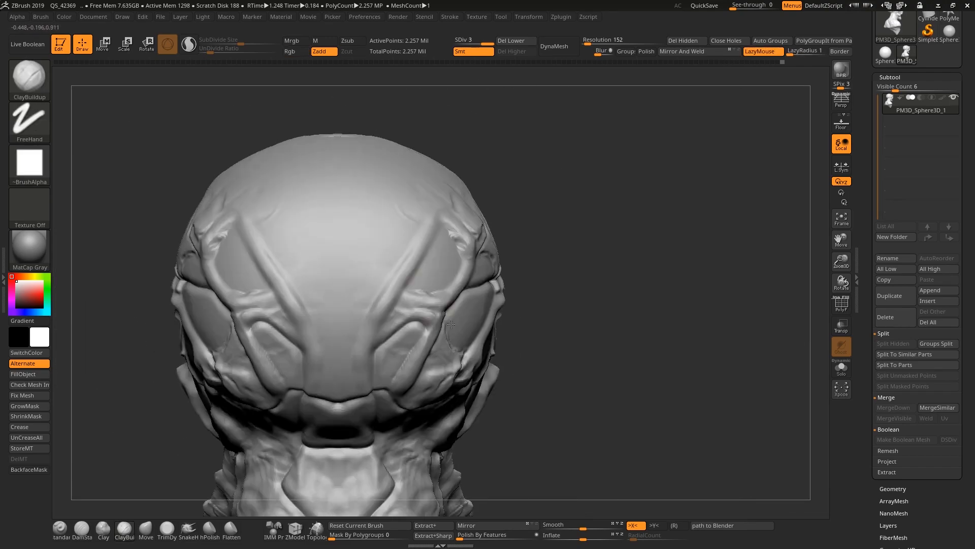
drag(451, 323, 526, 261)
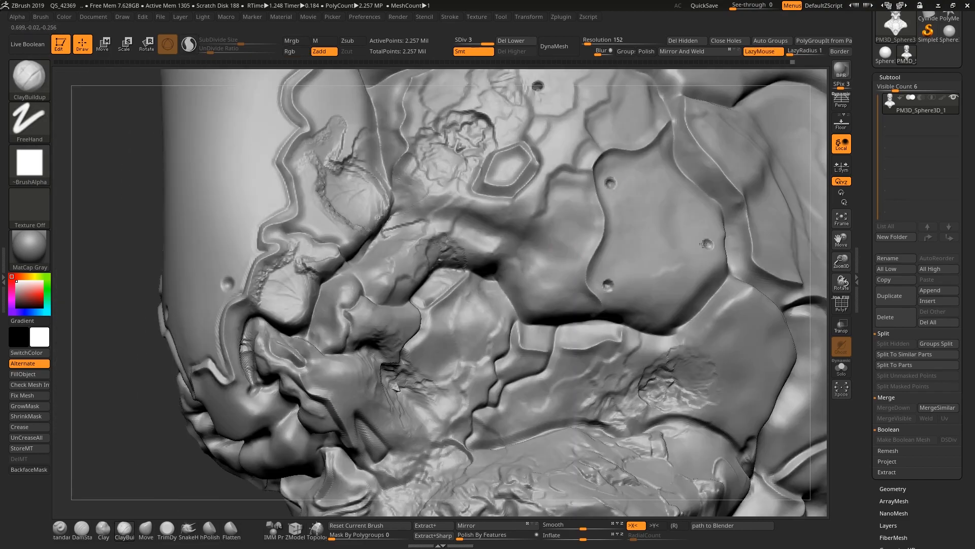
drag(704, 244, 584, 264)
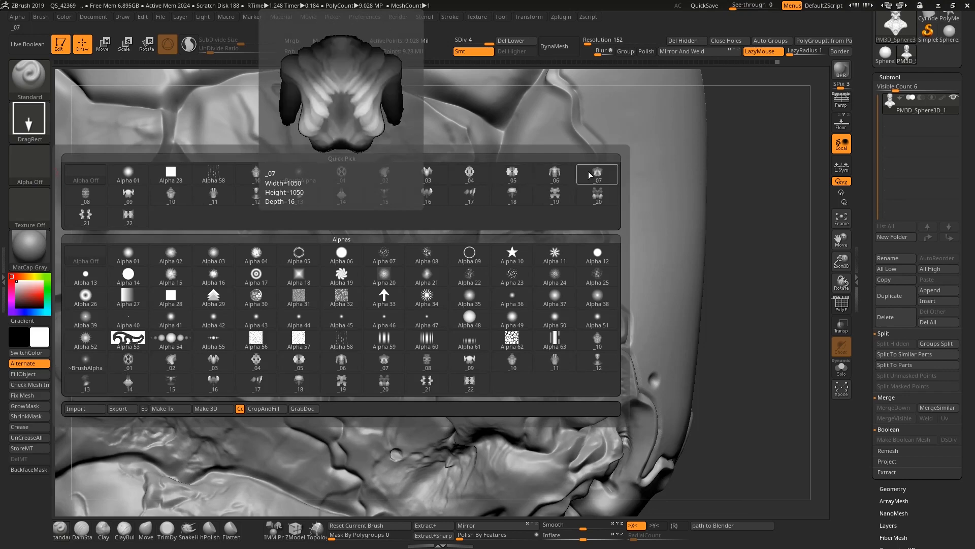
Stamp alpha _07 plate texture near the eye and sharpen a neck plate seam
click(596, 173)
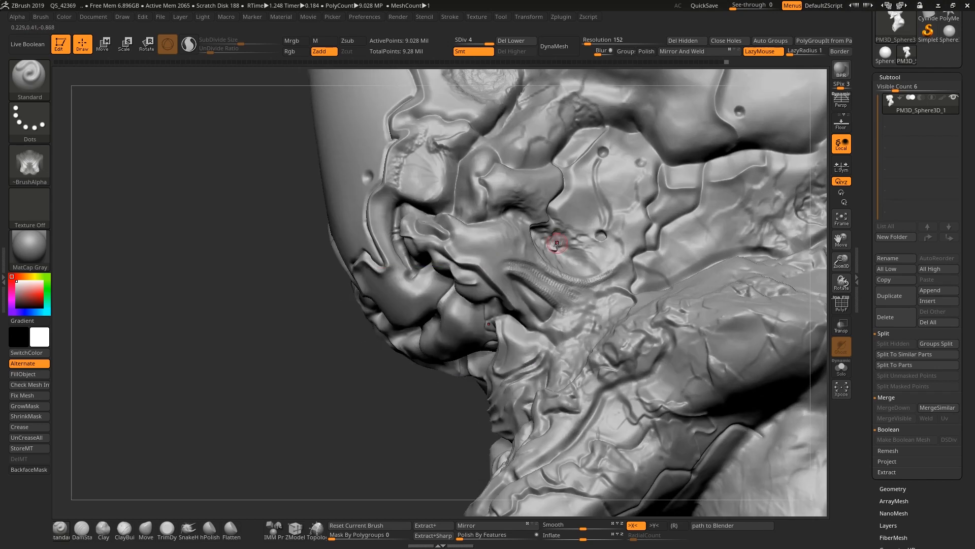
drag(557, 243, 448, 330)
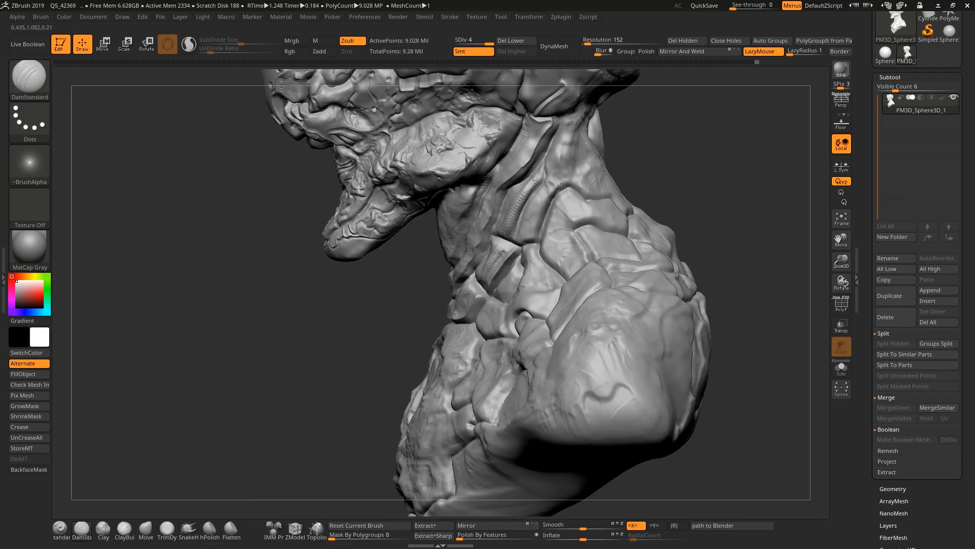
drag(560, 187, 466, 332)
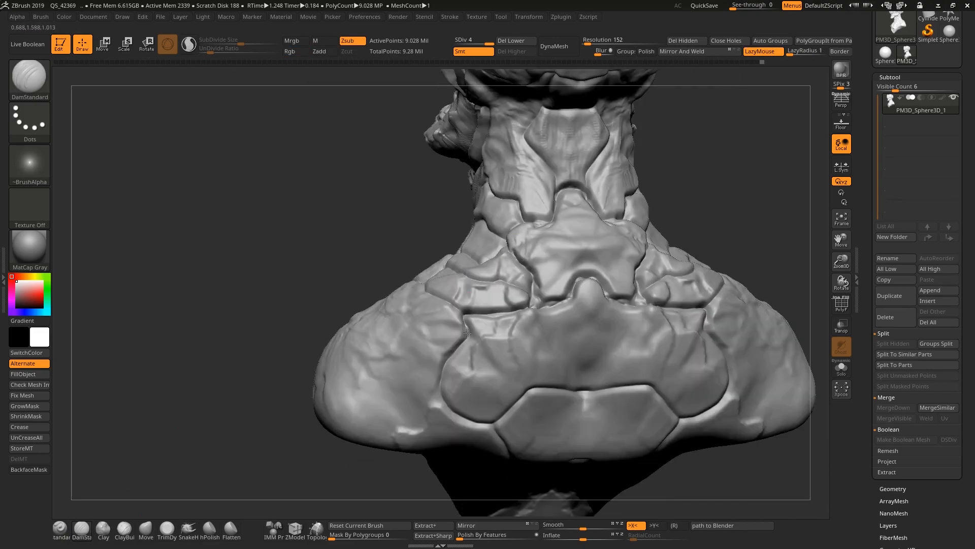